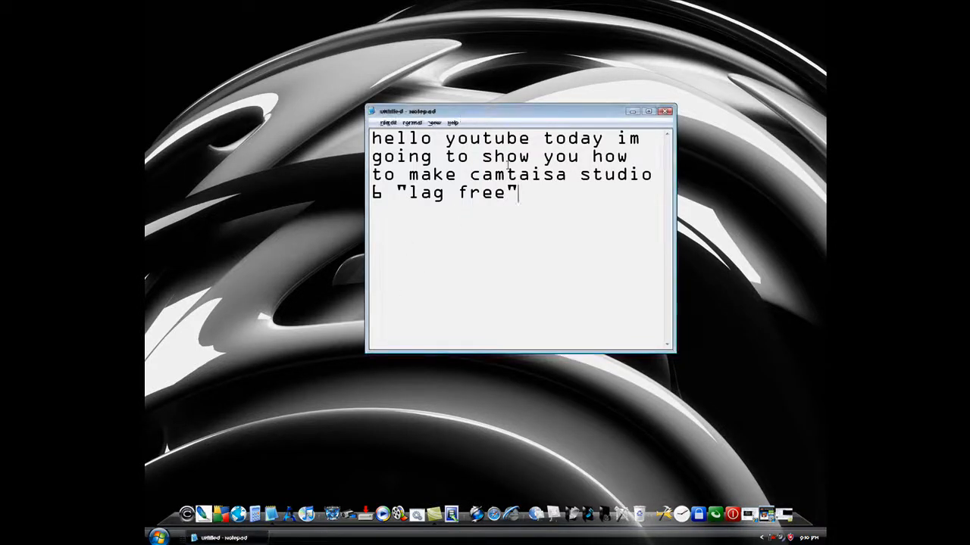
mouse_move(557, 225)
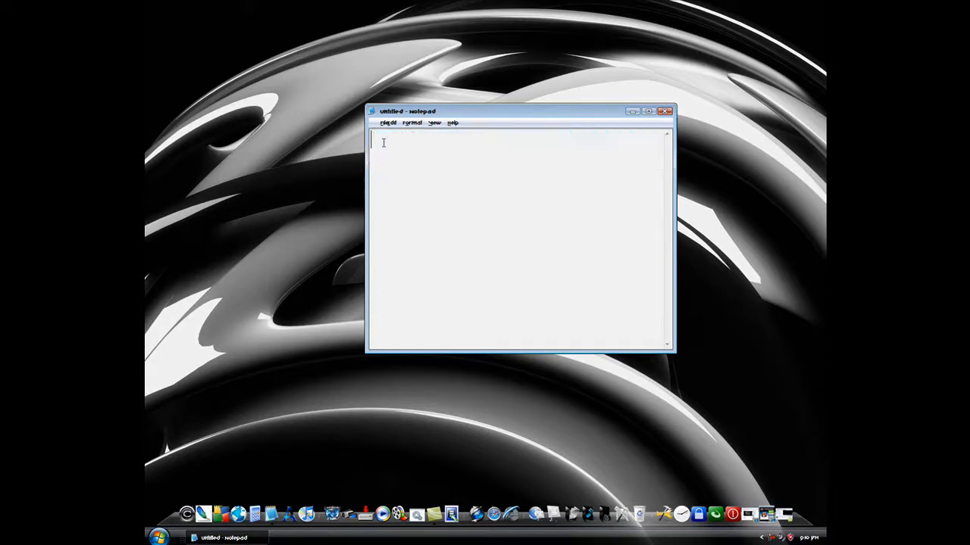
Type 'first you' in Notepad, then open Display Properties from the desktop's right-click menu
text(fi)
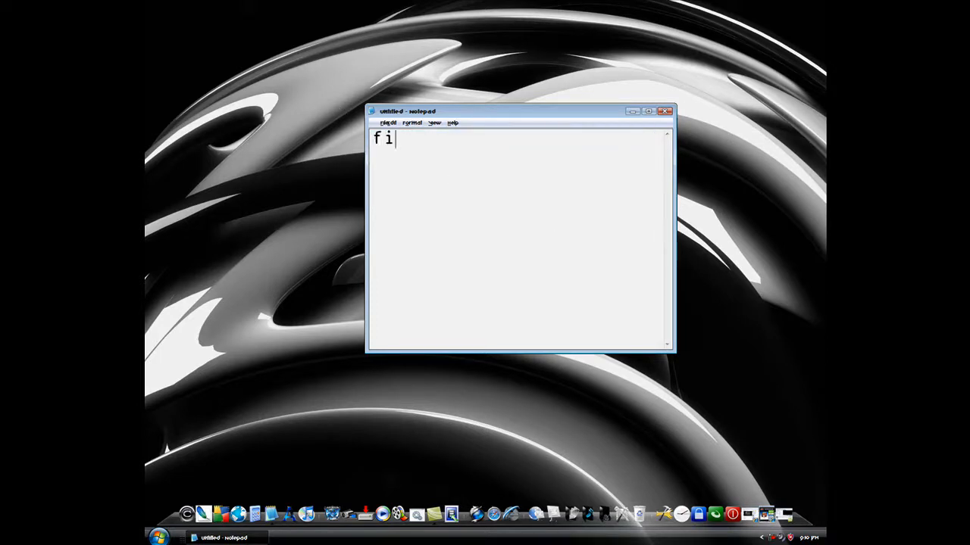
text(rst y)
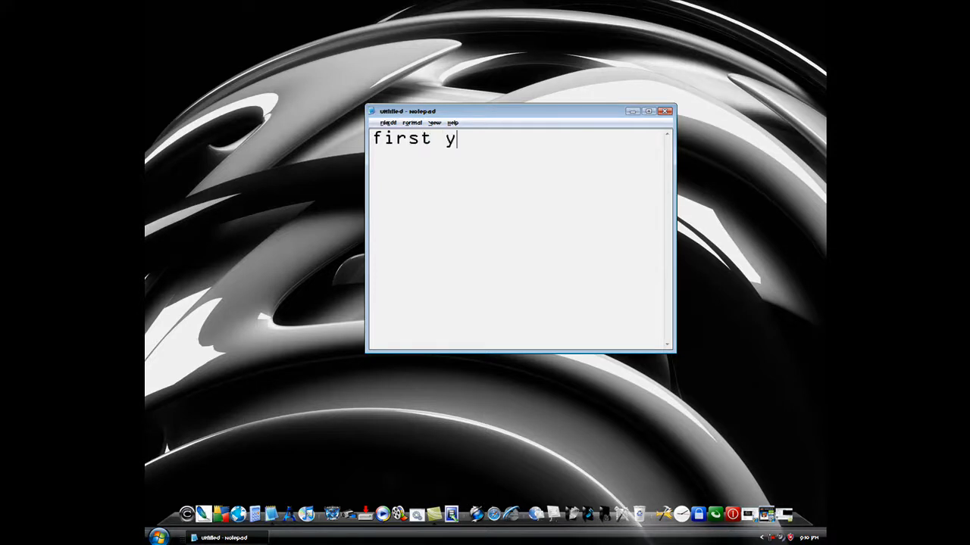
text(ou)
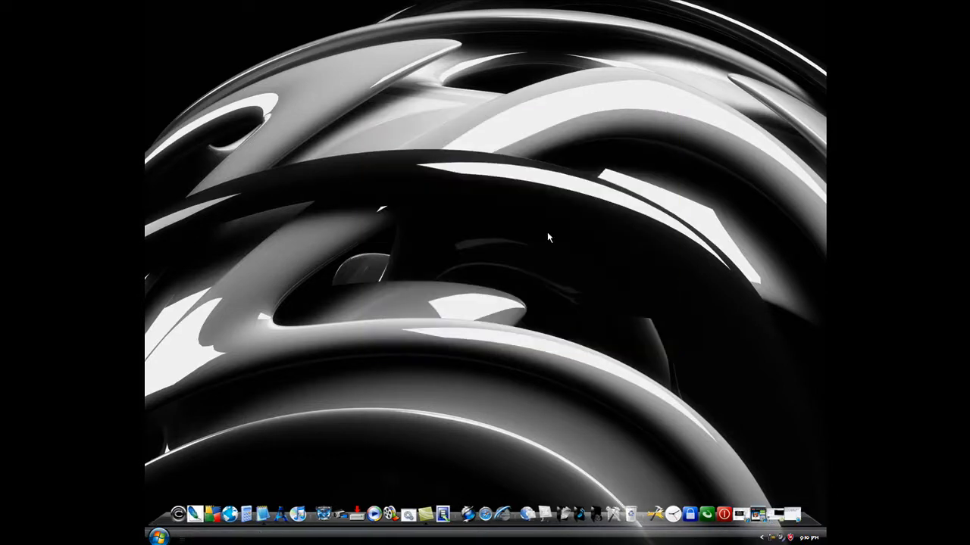
right_click(550, 239)
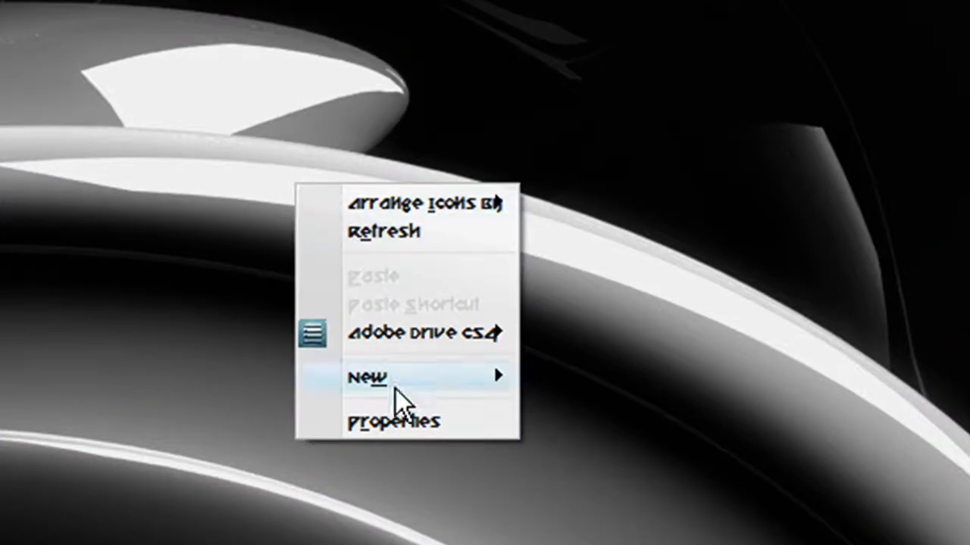
click(393, 421)
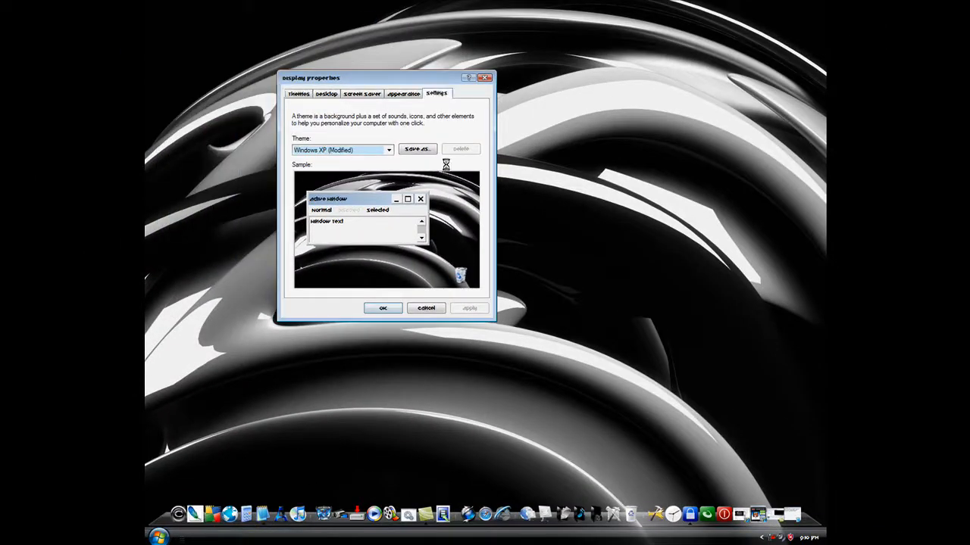
On the Settings tab, open the Advanced monitor properties for Plug and Play Monitor on SiS 760
click(436, 93)
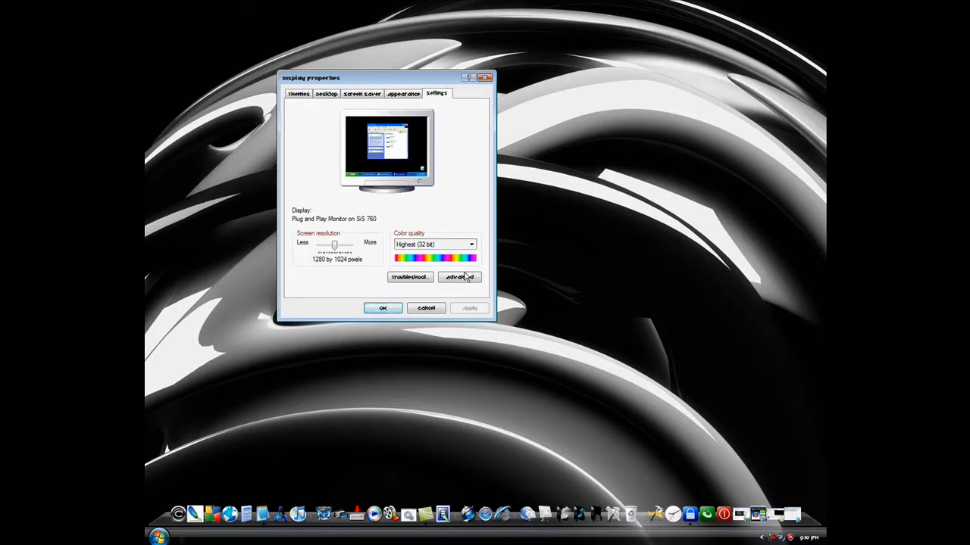
click(459, 277)
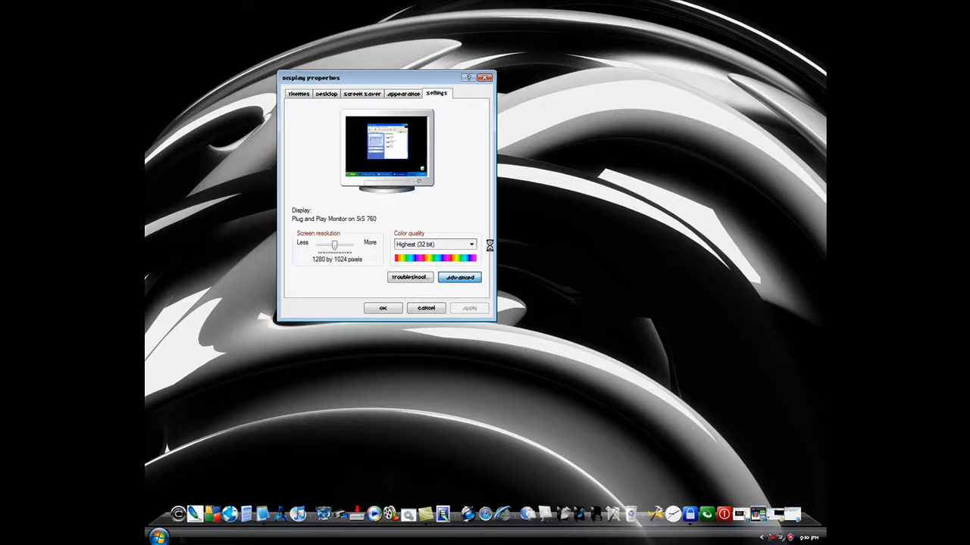
click(459, 277)
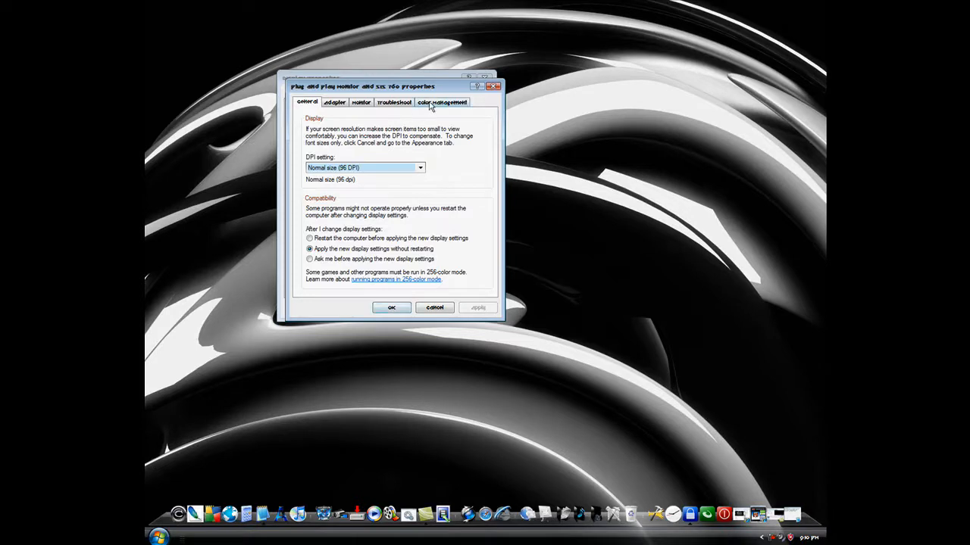
Go through the Color Management and Monitor tabs to the Troubleshoot tab
click(442, 101)
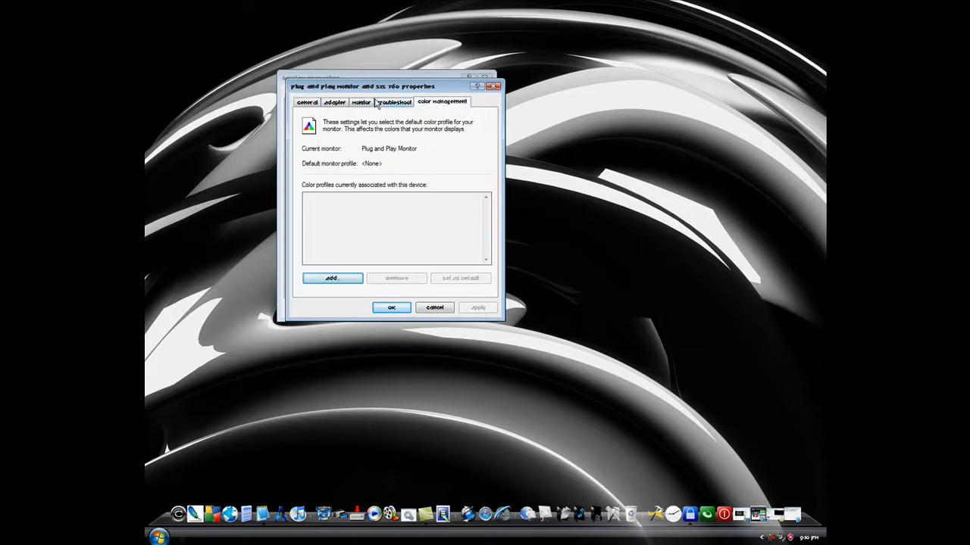
click(362, 102)
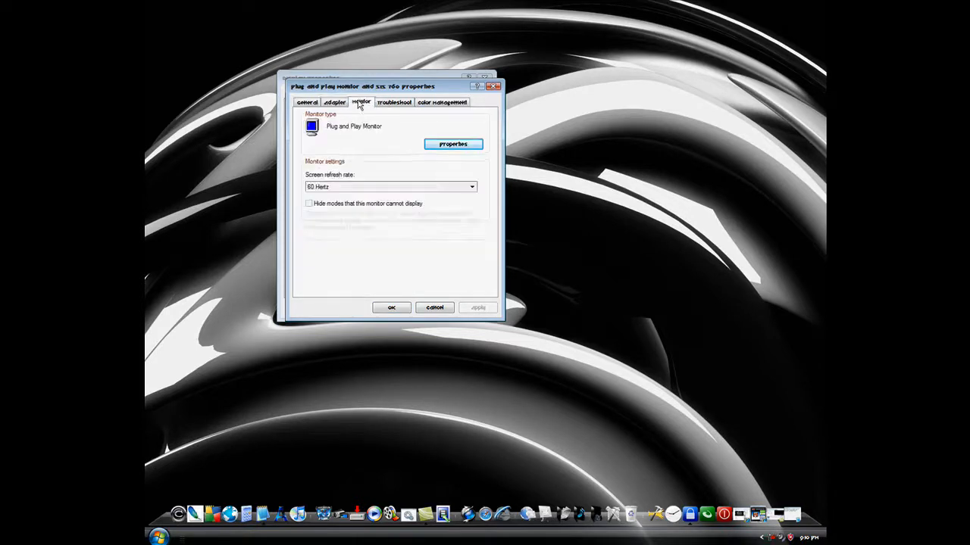
click(393, 102)
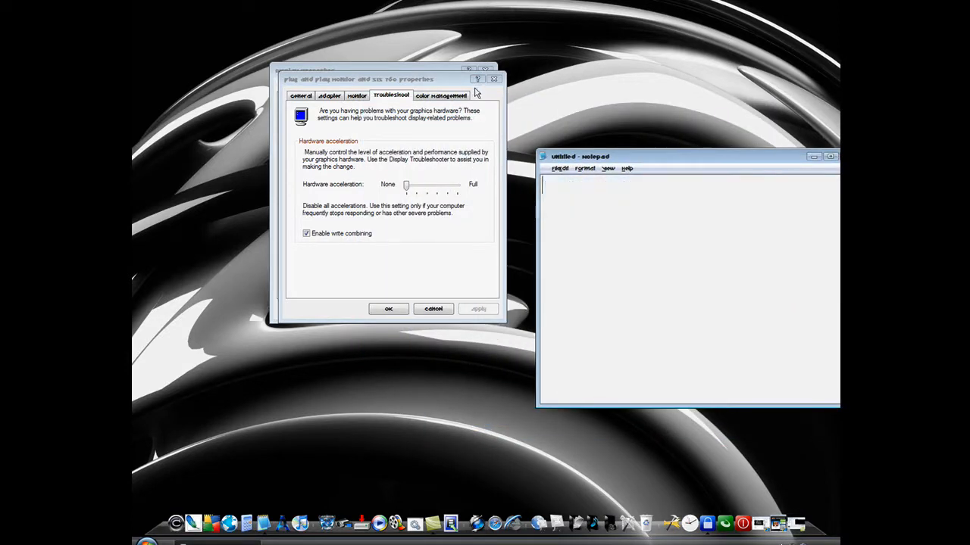
Type 'then click on the troubleshoot' in Notepad, correcting a typo
text(then)
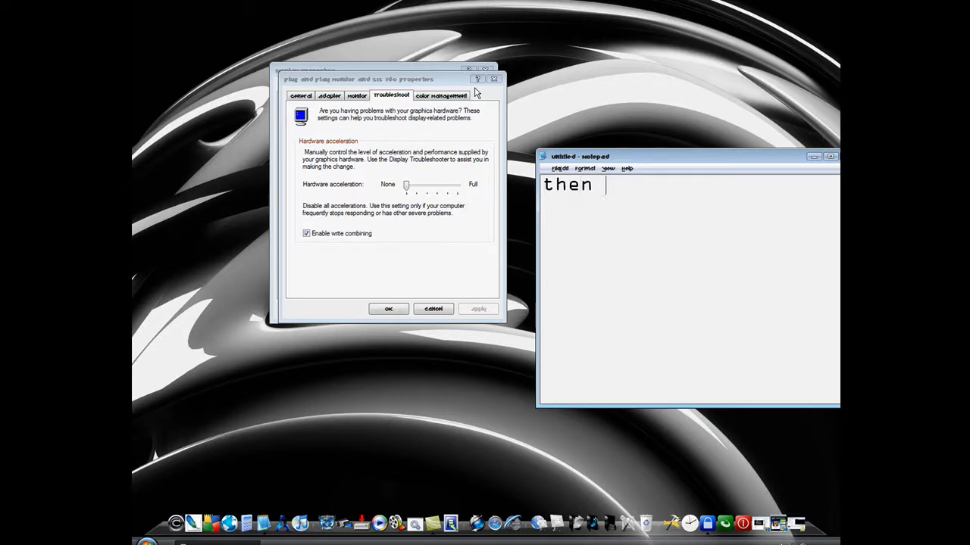
text(click)
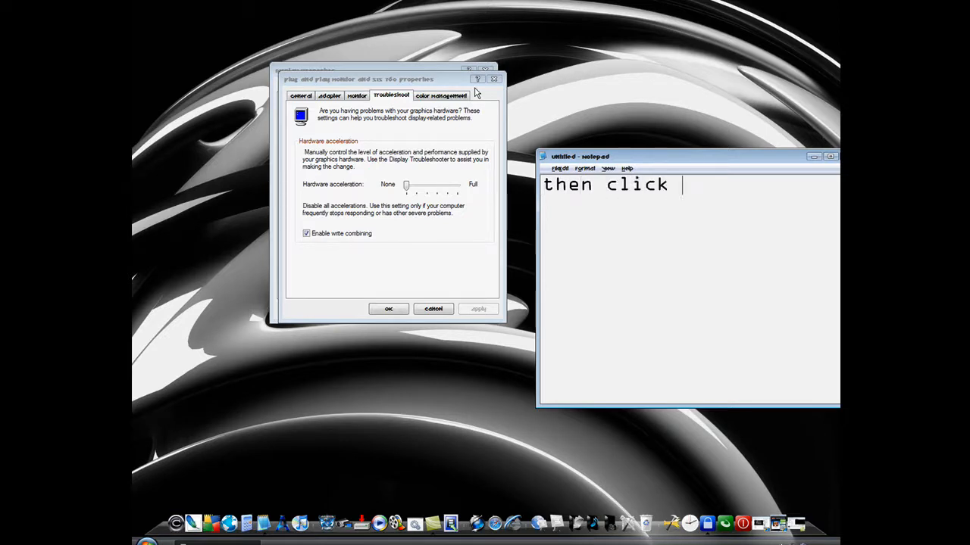
text(on the p)
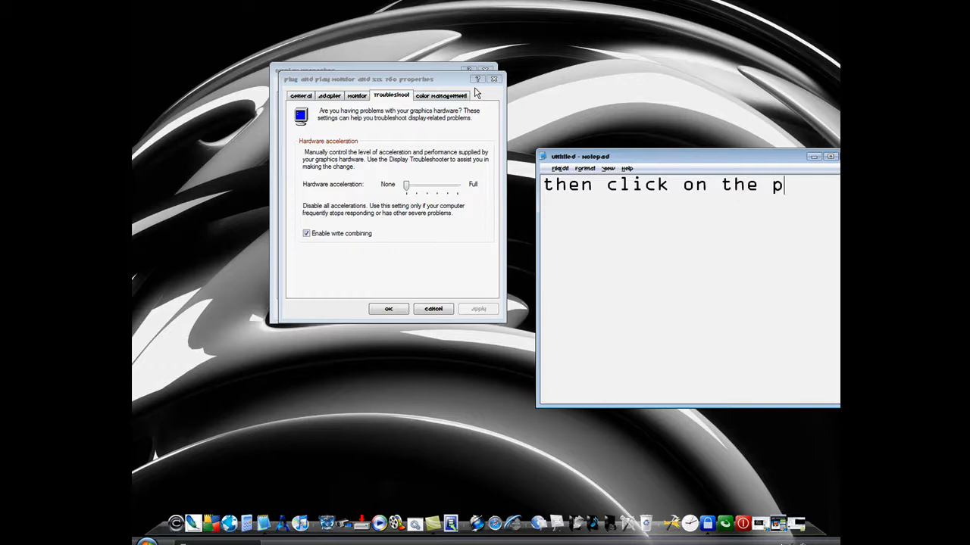
text(robl)
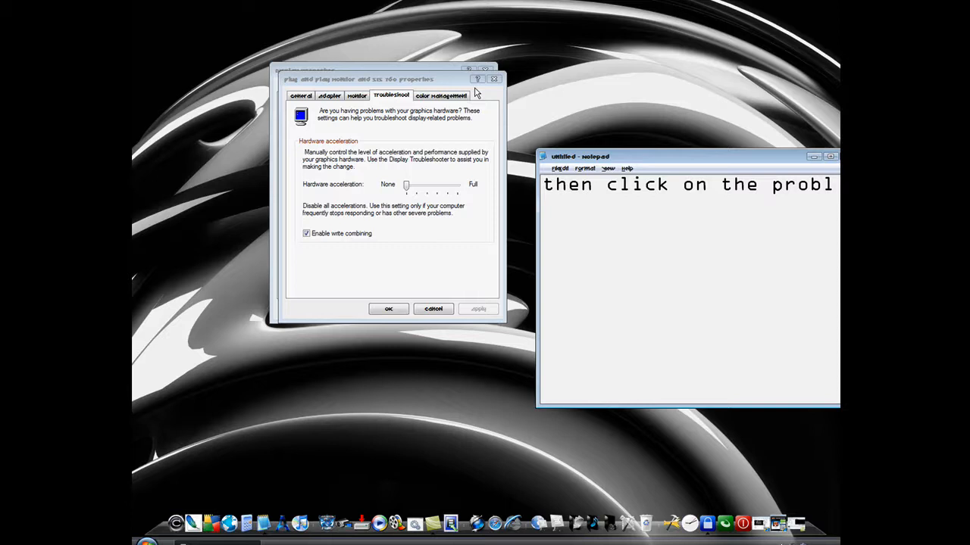
key(BackSpace)
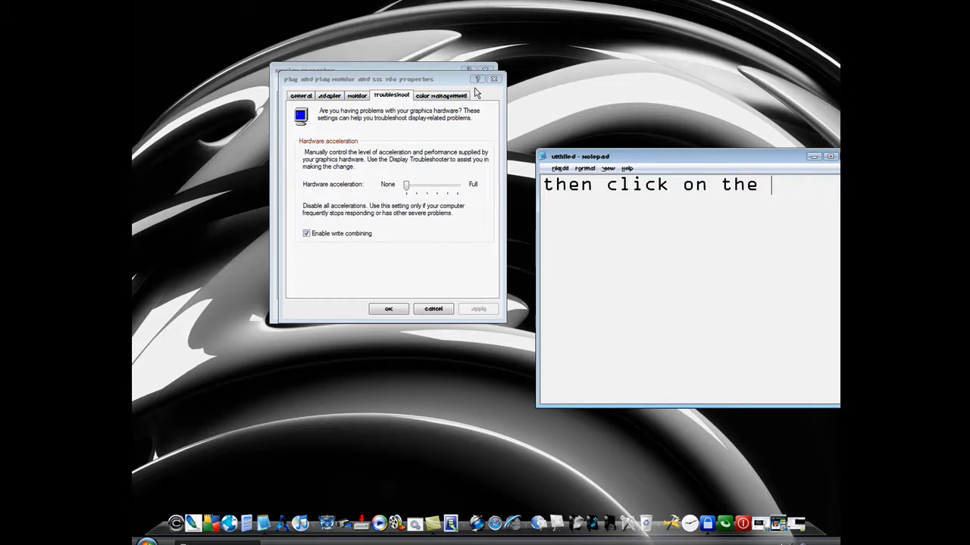
text(tr)
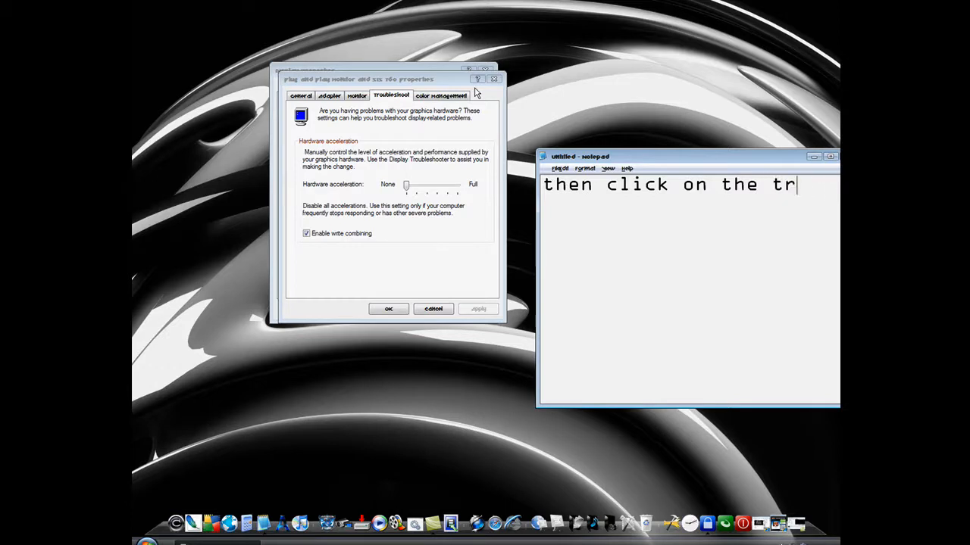
text(oble)
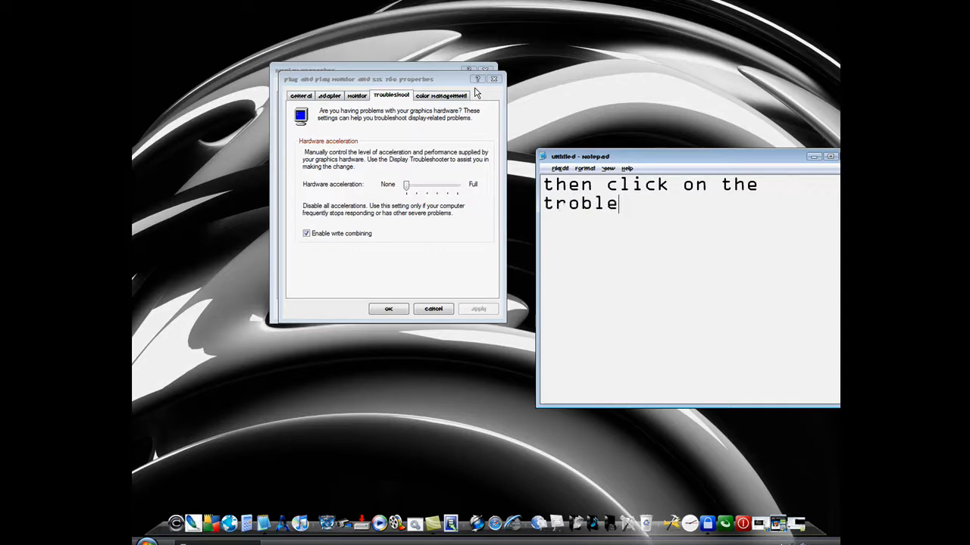
text(shoot)
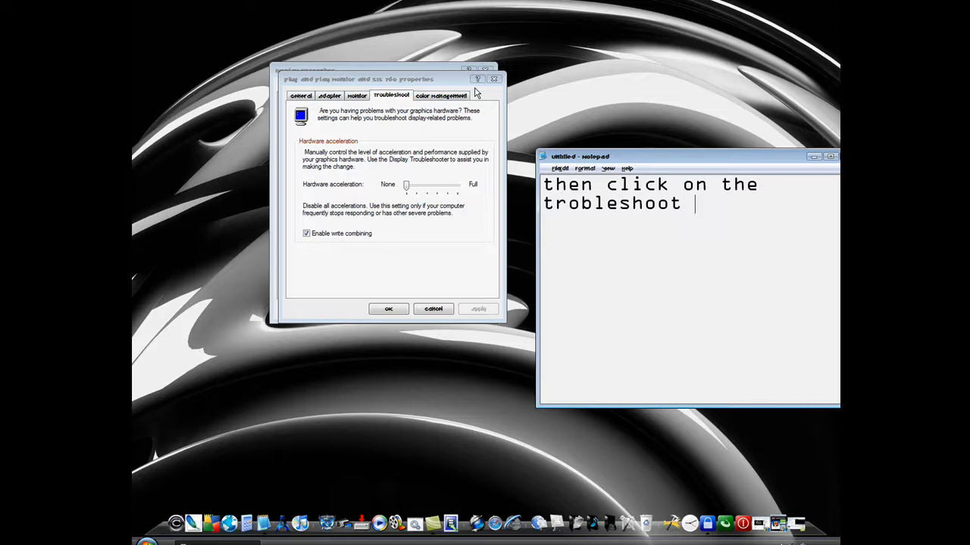
Continue the note with 'then drag the hardware acceleration all the way to none'
text(then drag)
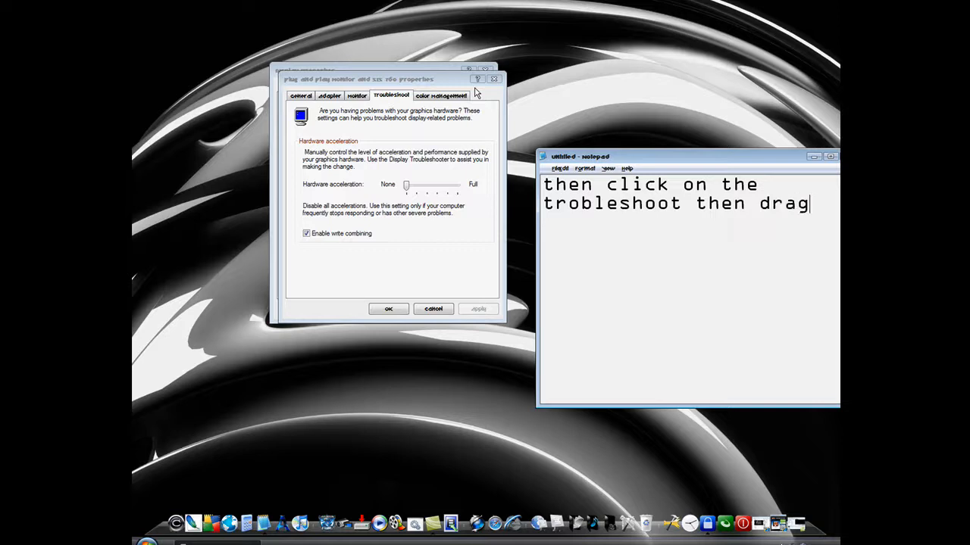
text(t)
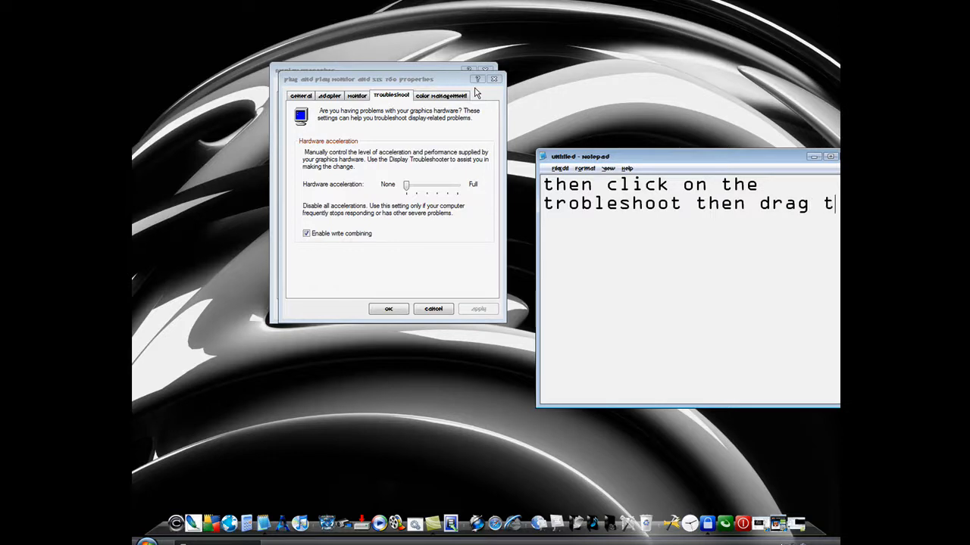
text(he)
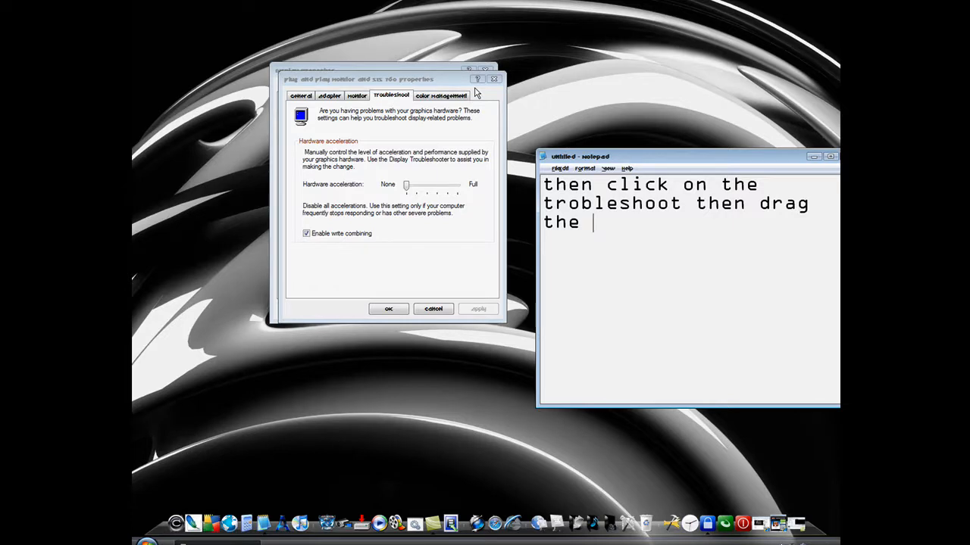
text(hard)
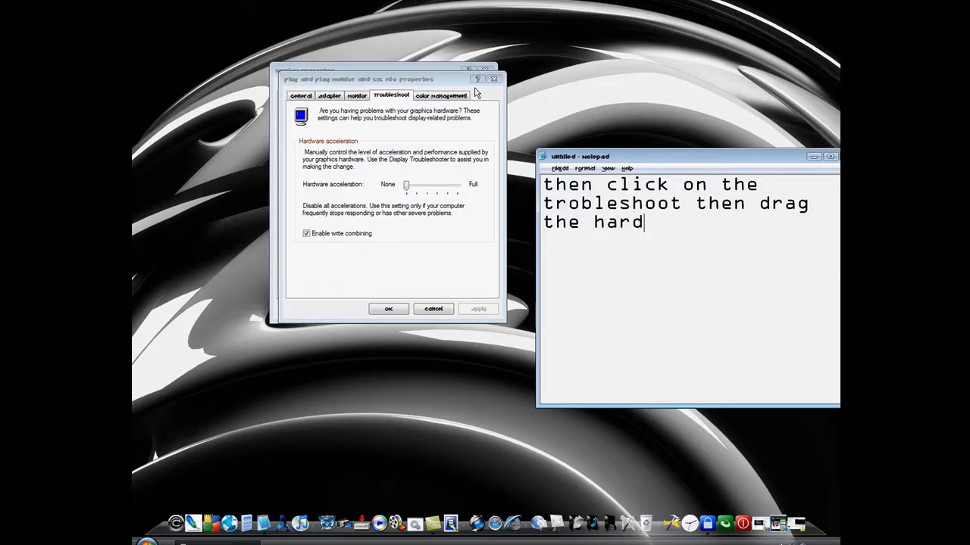
text(w)
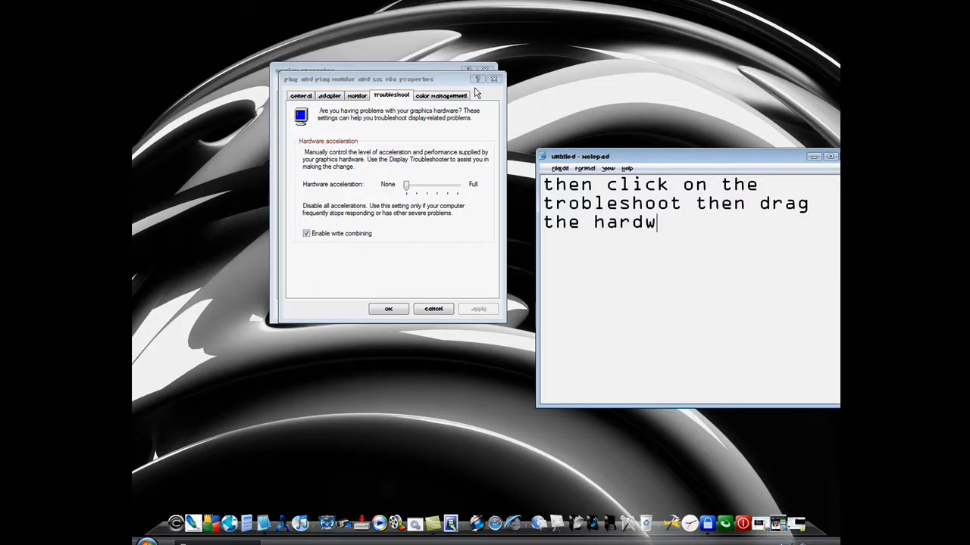
text(are)
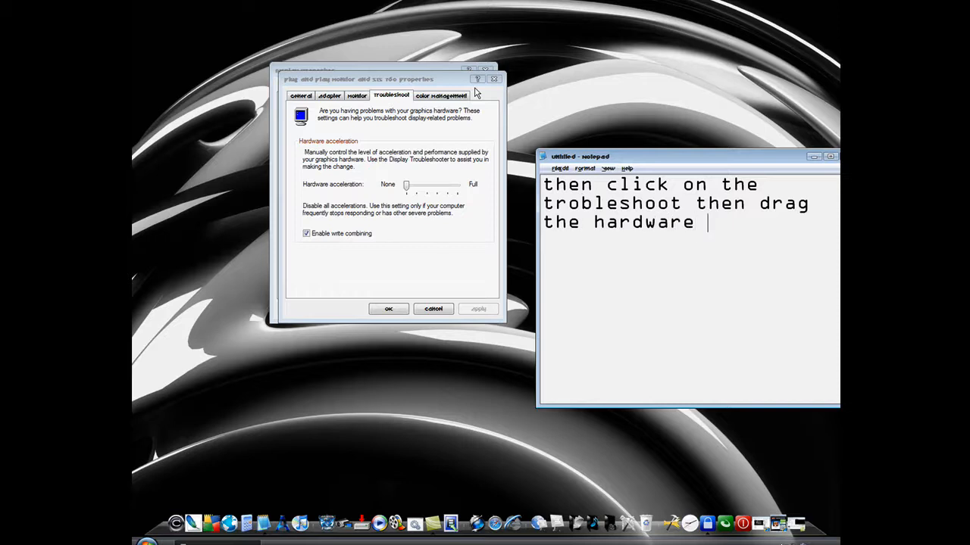
text(acc)
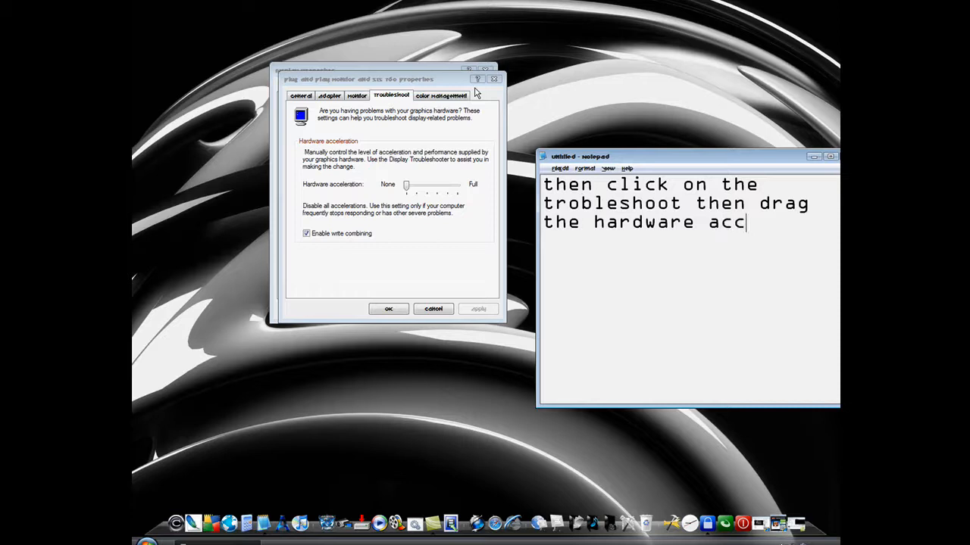
text(elera)
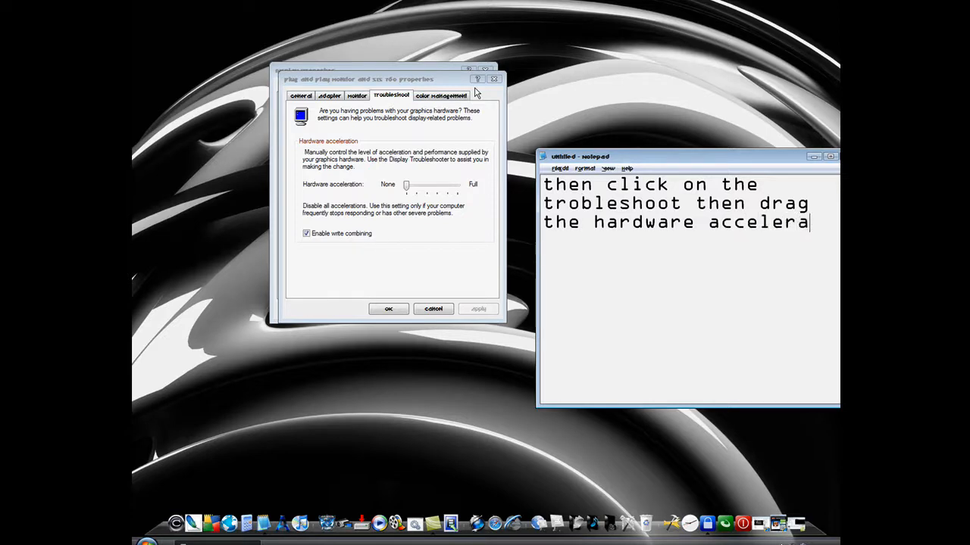
text(tion)
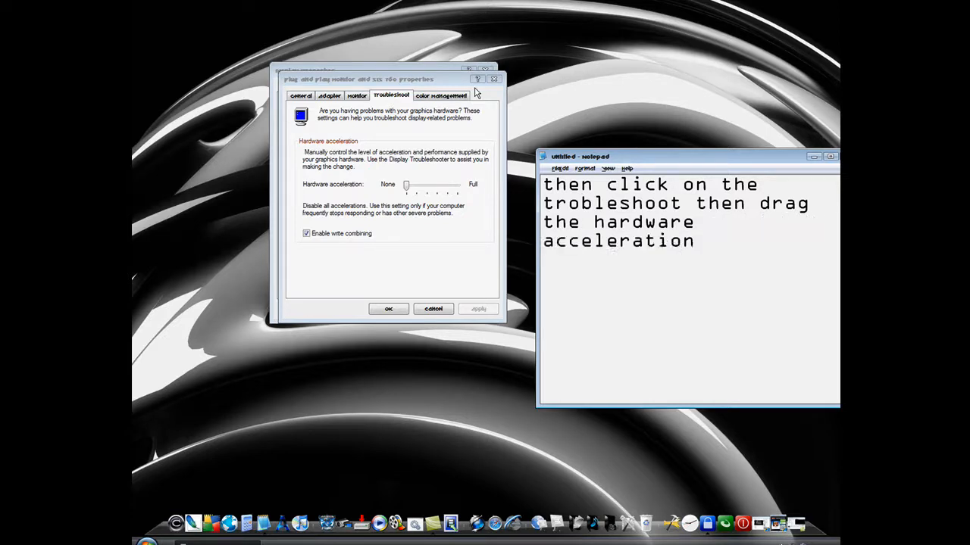
text(all the)
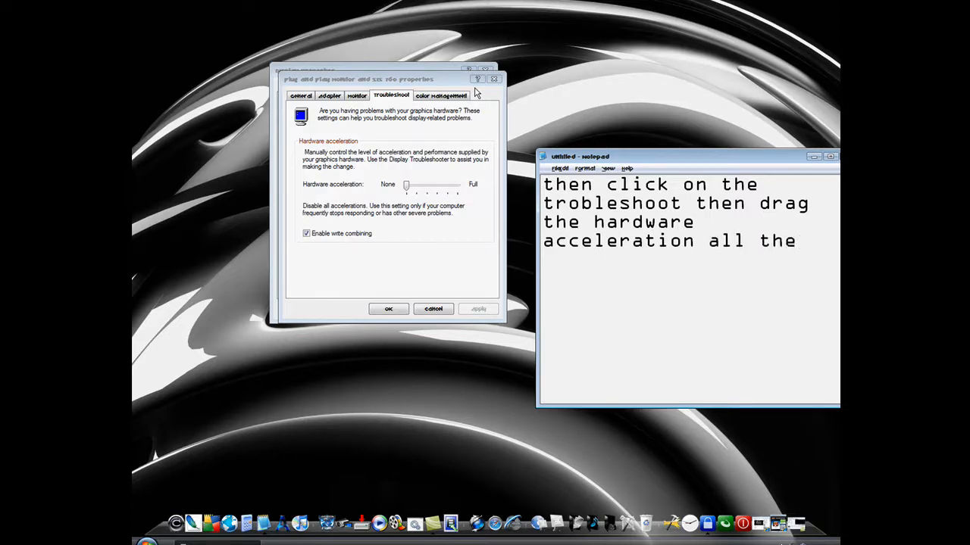
text(way to non)
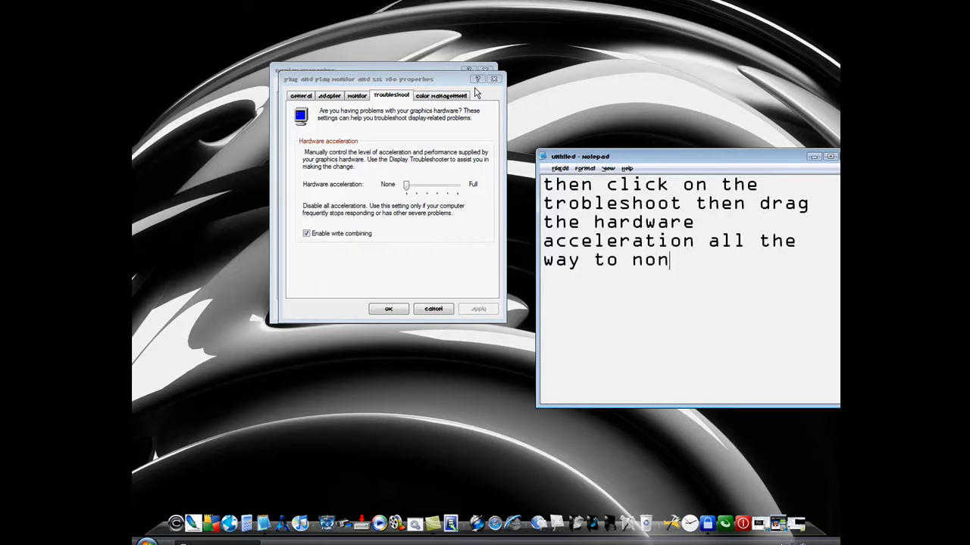
text(e)
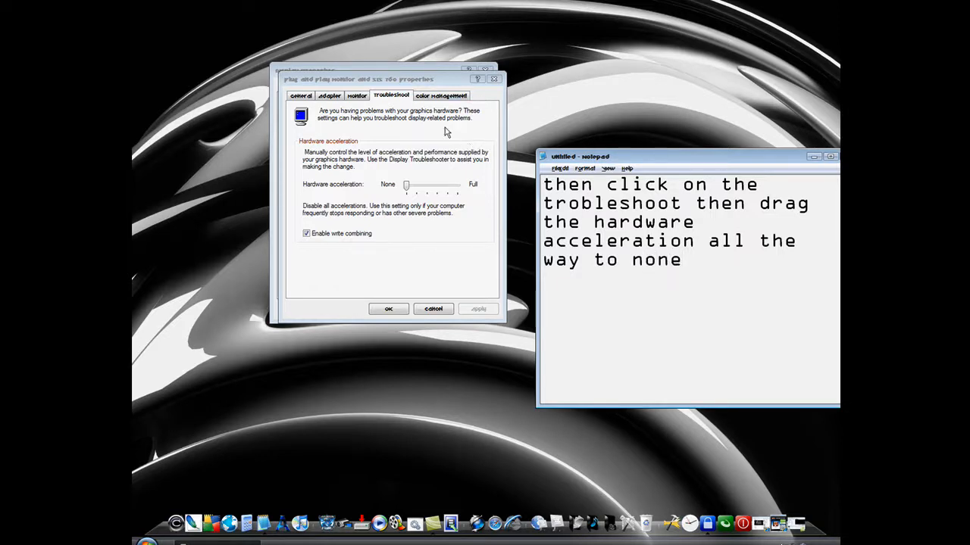
Drag the Hardware acceleration slider partway toward Full, then back down to None
drag(407, 187, 428, 186)
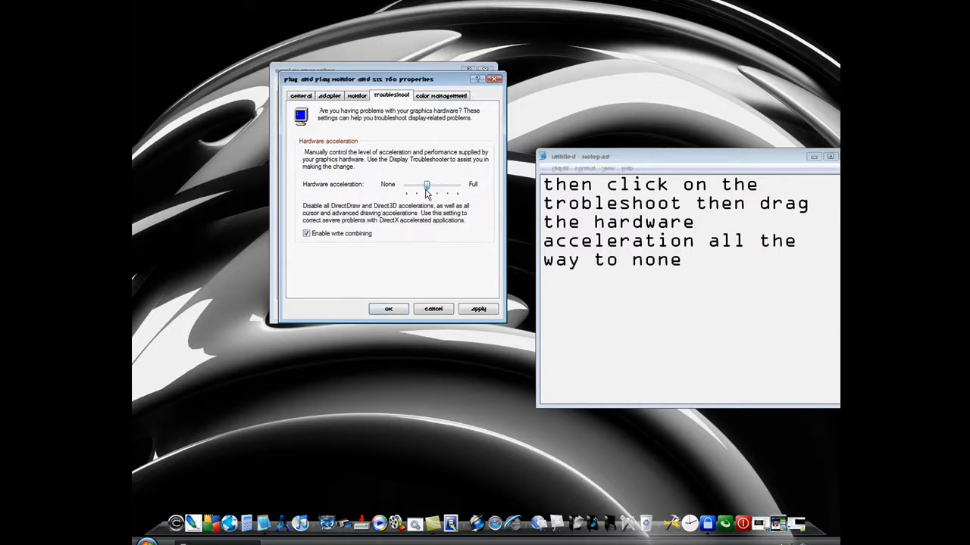
drag(425, 187, 404, 187)
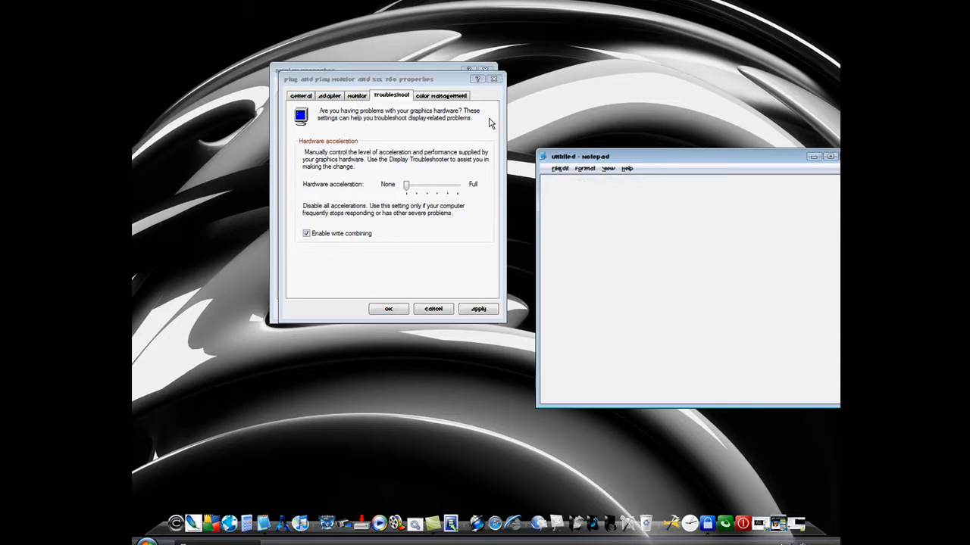
Type 'and then you should have little to no lag' in Notepad, fixing a stray character
text(and then)
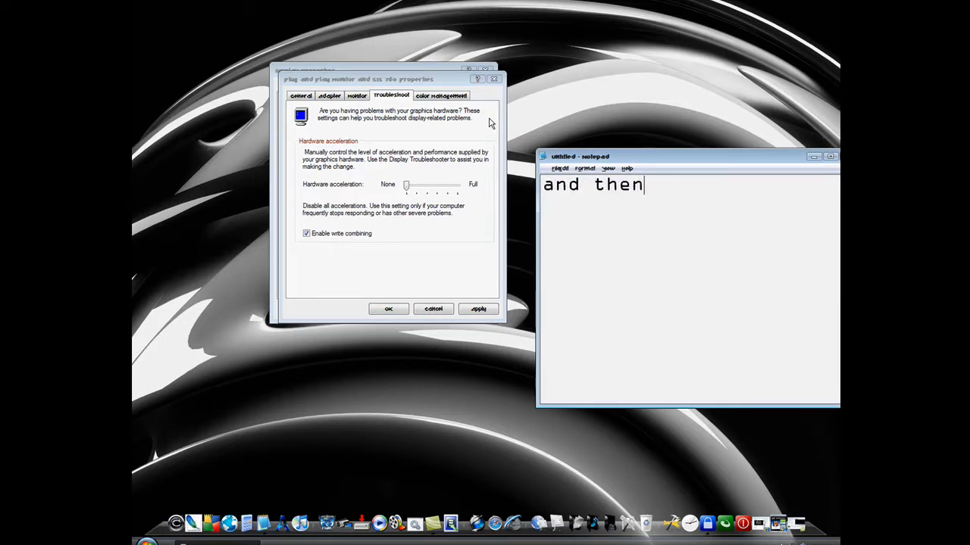
text(you)
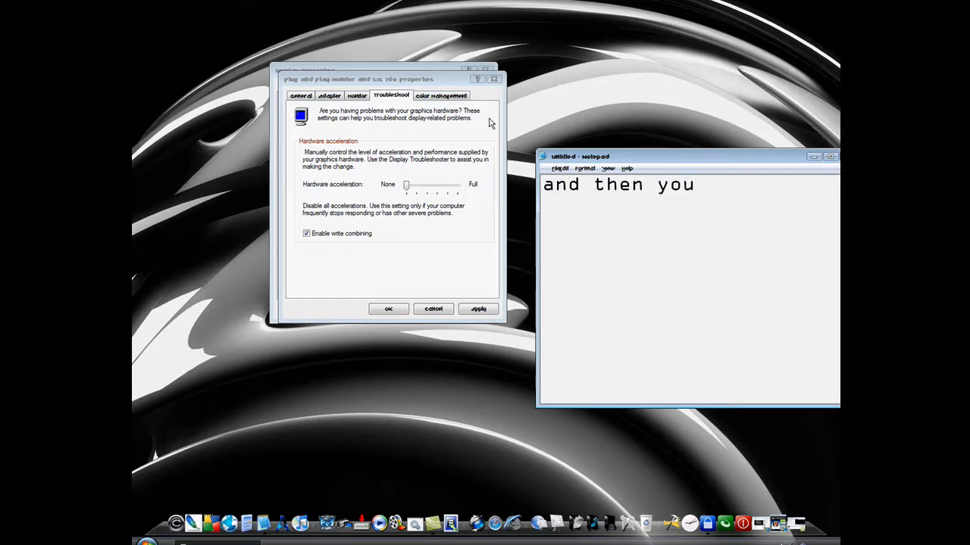
text(sh)
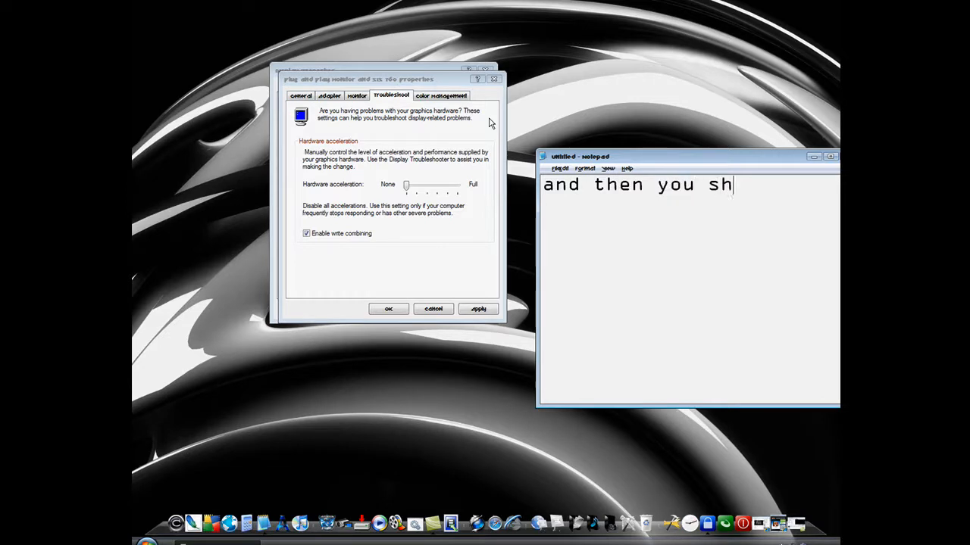
text(ould)
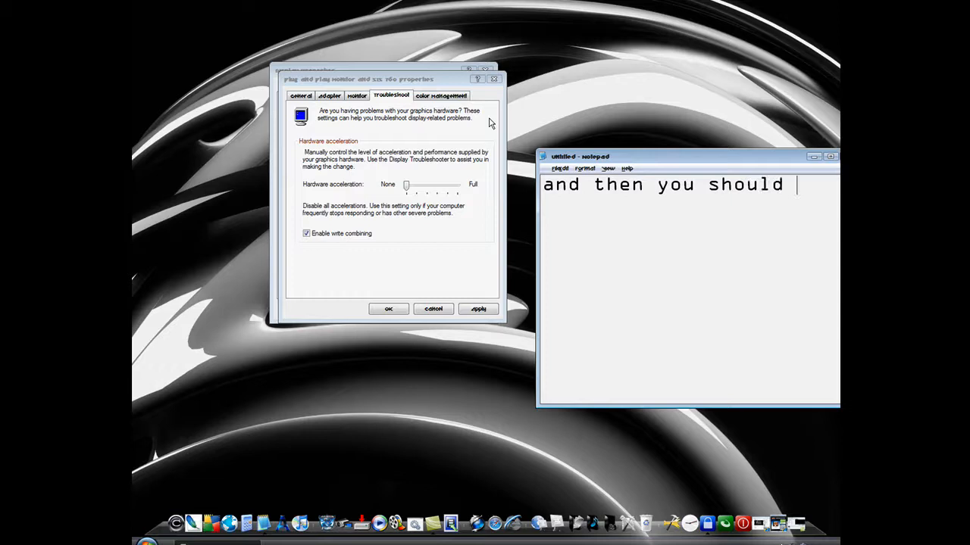
text(ha=)
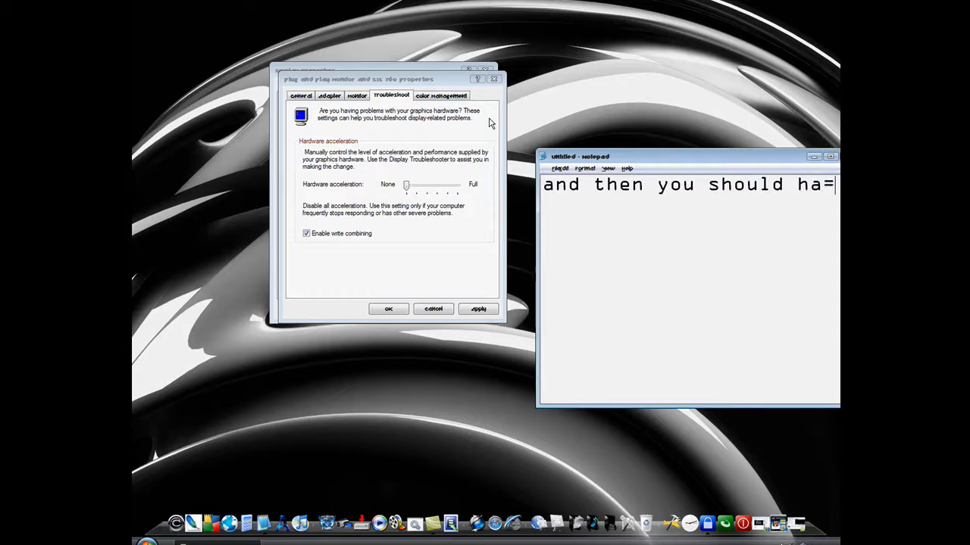
key(Backspace)
text(ve)
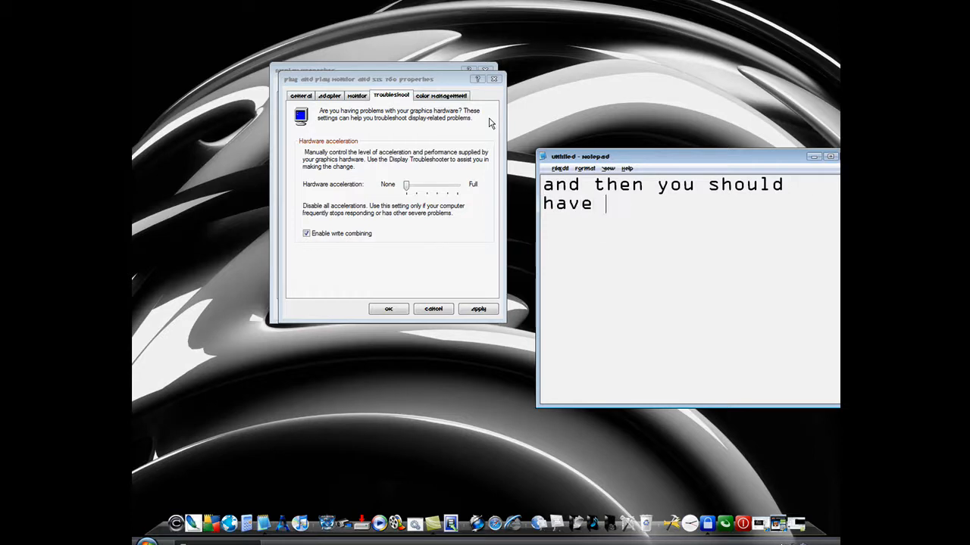
text(little t)
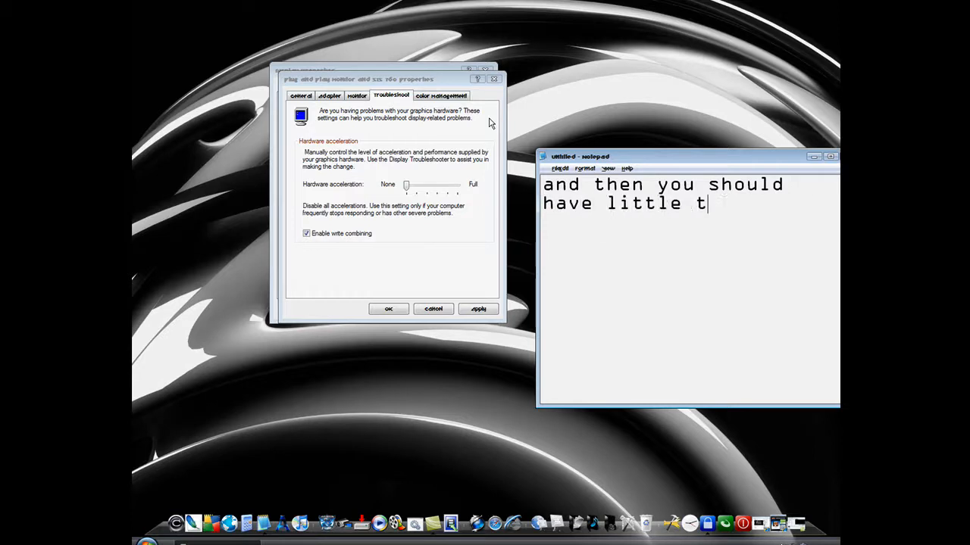
text(o no l)
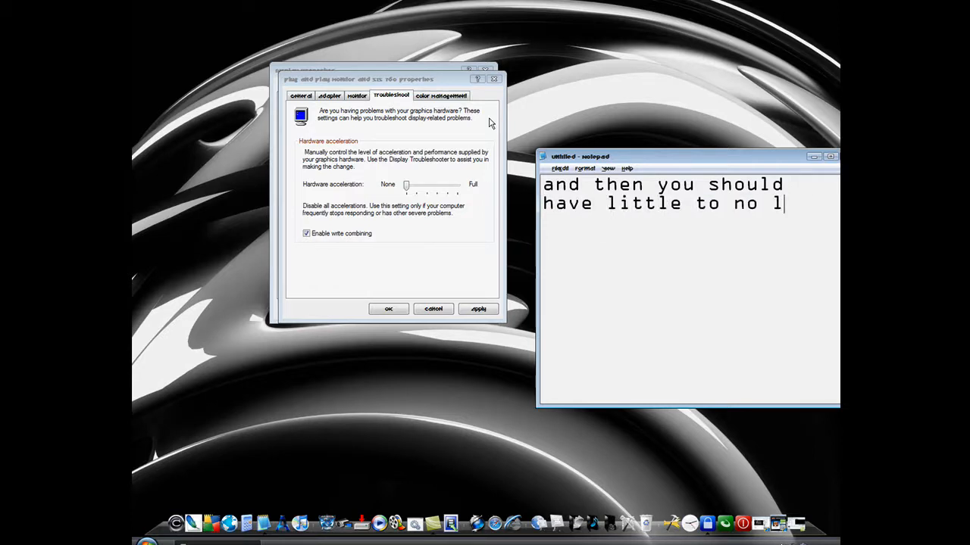
text(ag wi)
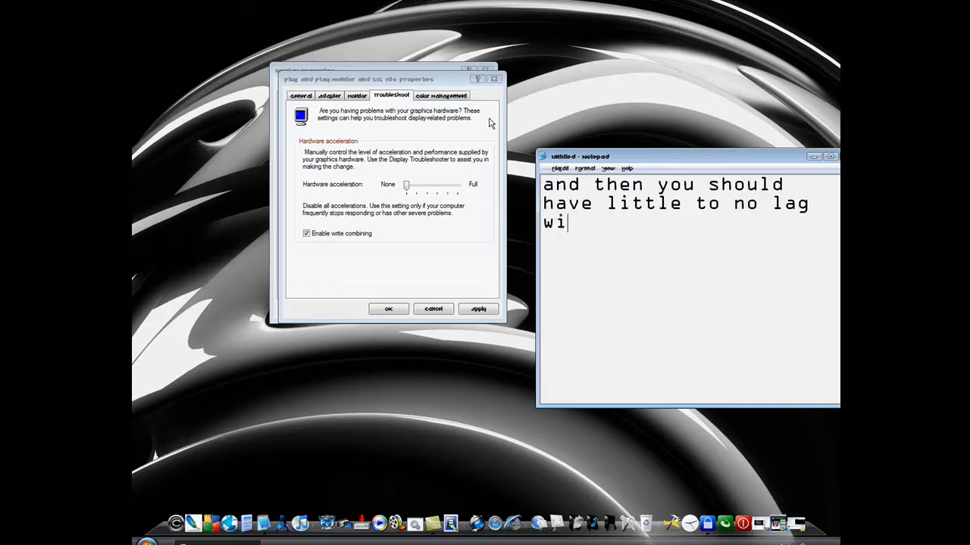
Finish the note with 'while recording camtasia videos Cya!'
text(hil)
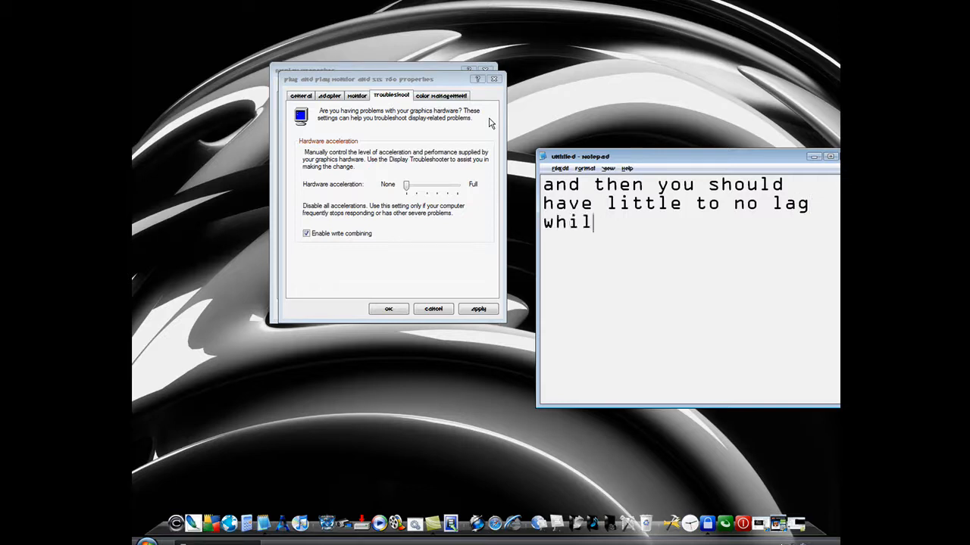
text(e re)
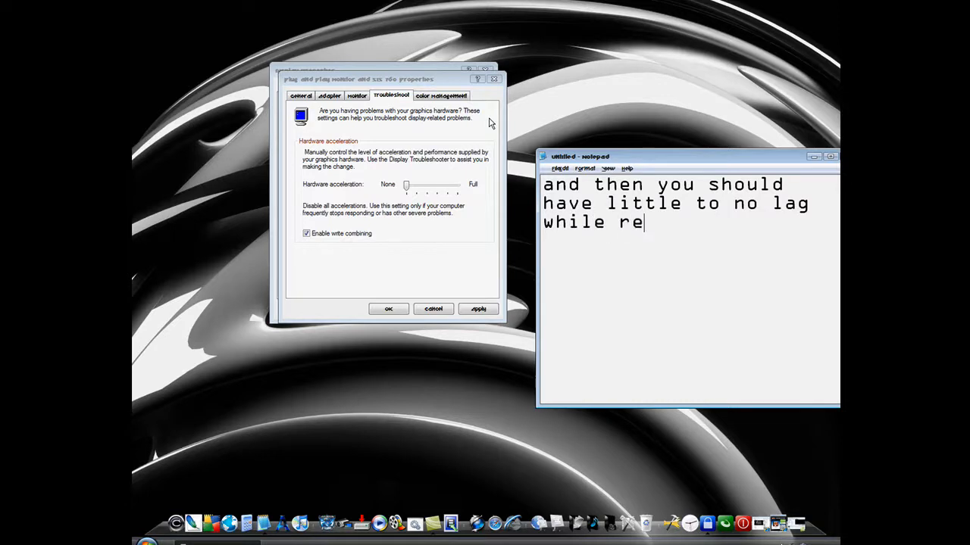
text(cordi)
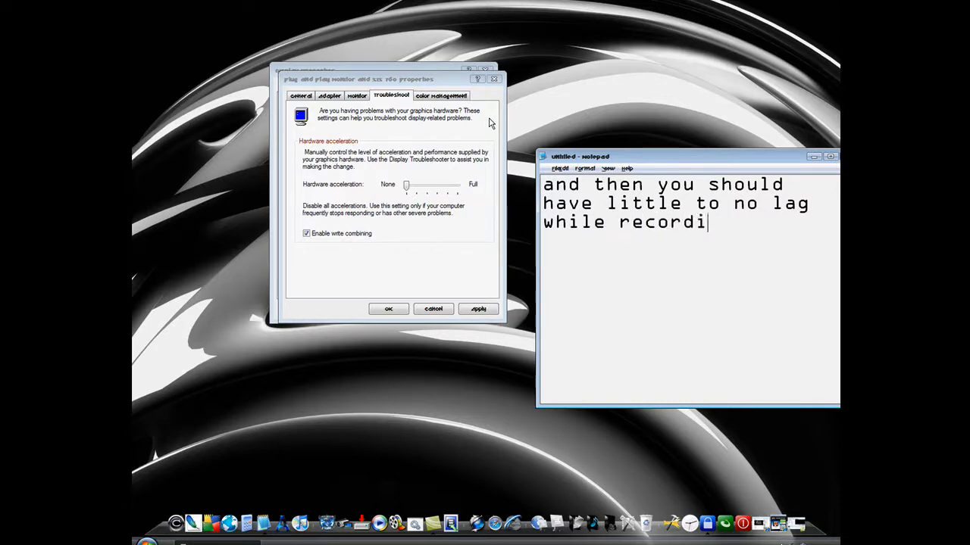
text(ng)
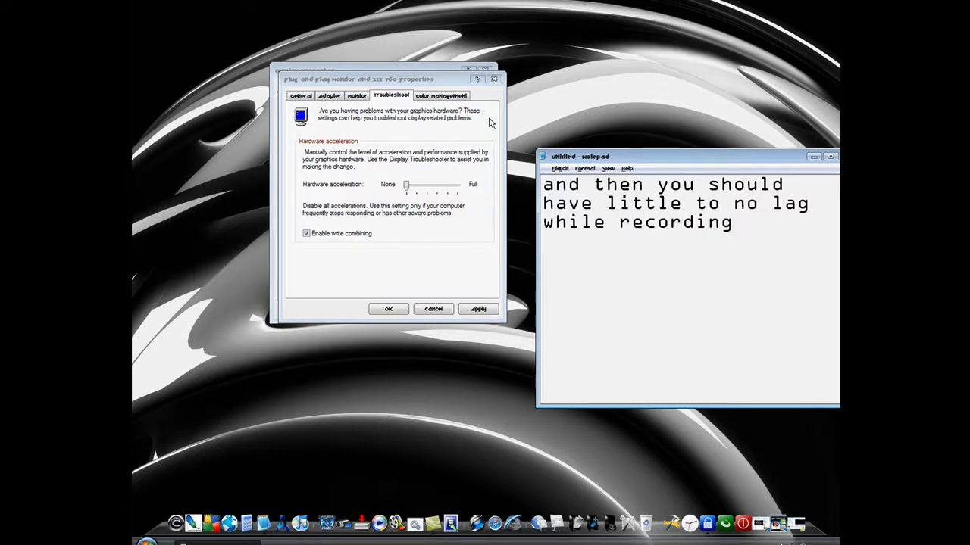
text(camt)
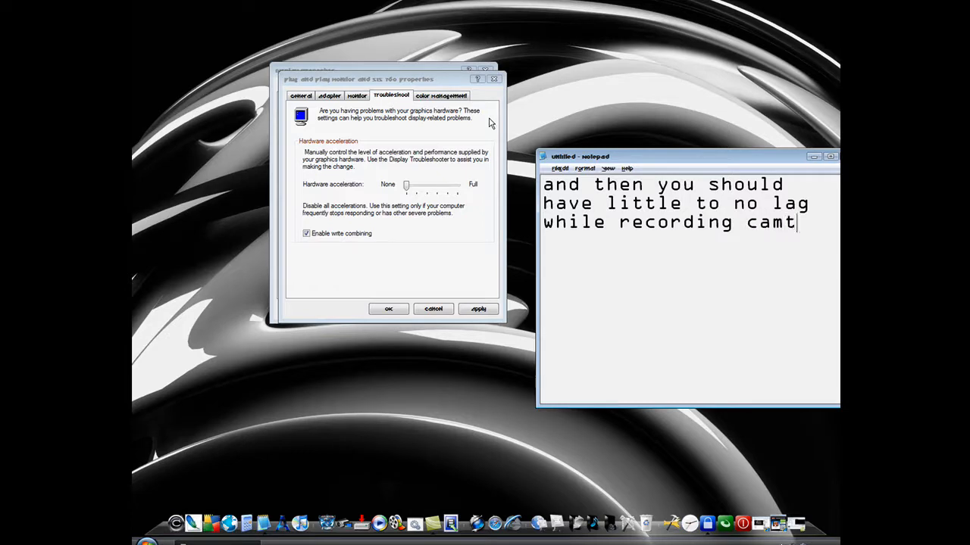
text(asia)
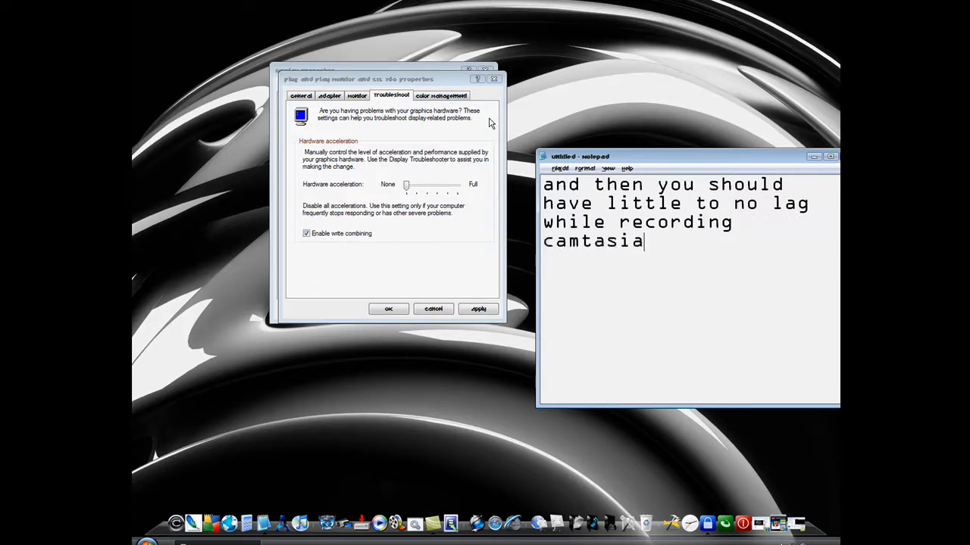
text(v)
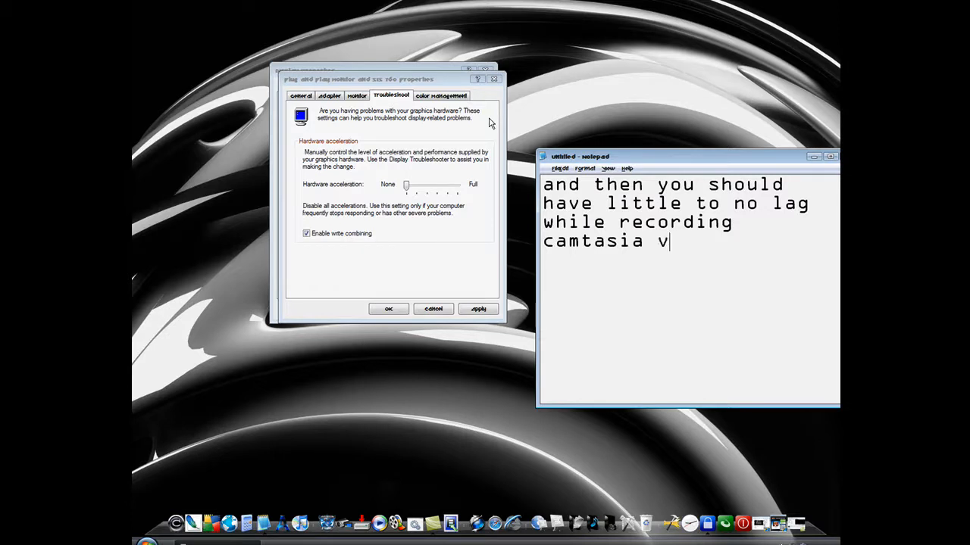
text(ide)
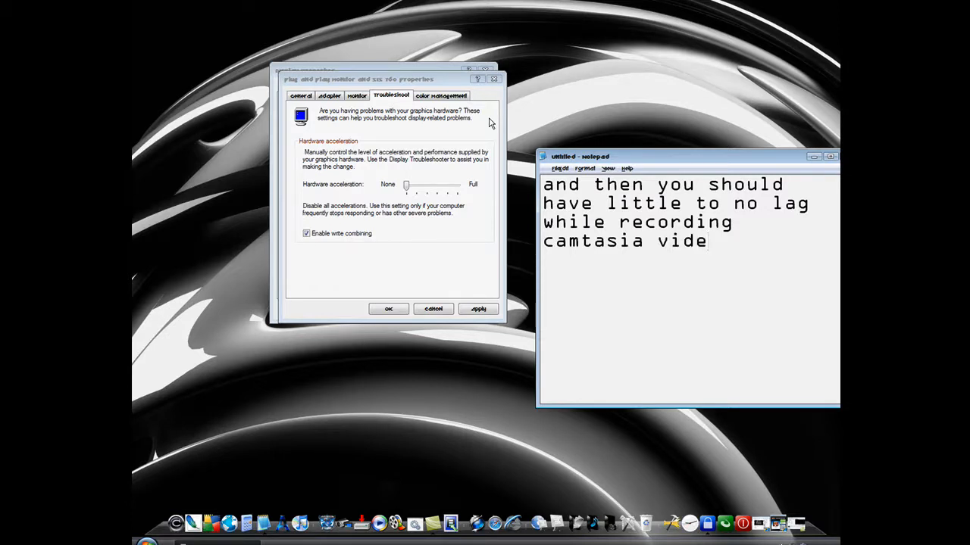
text(os)
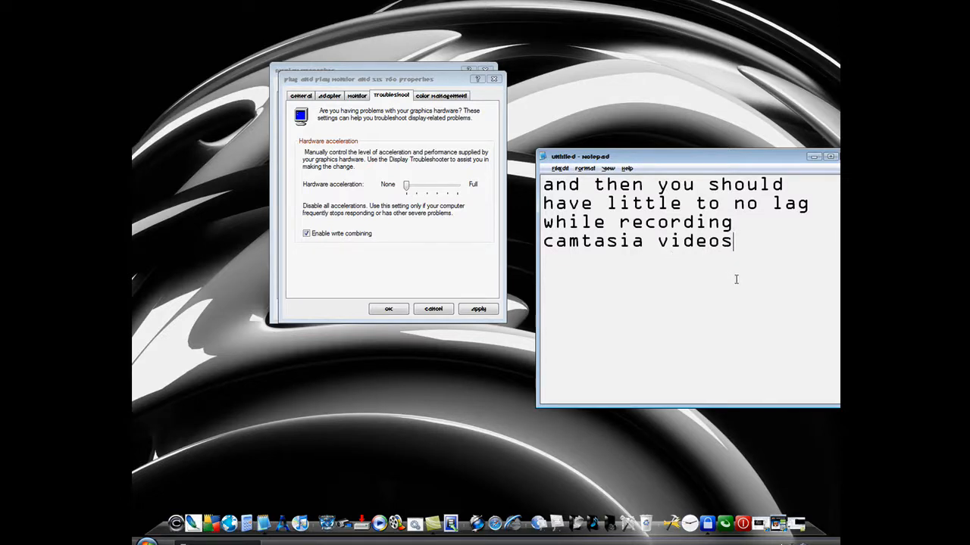
text(" ")
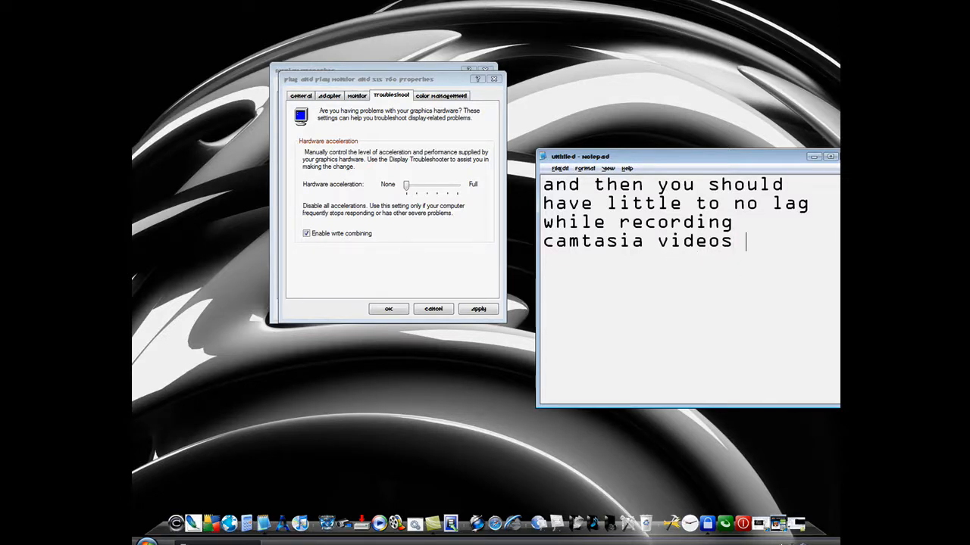
text(Cya)
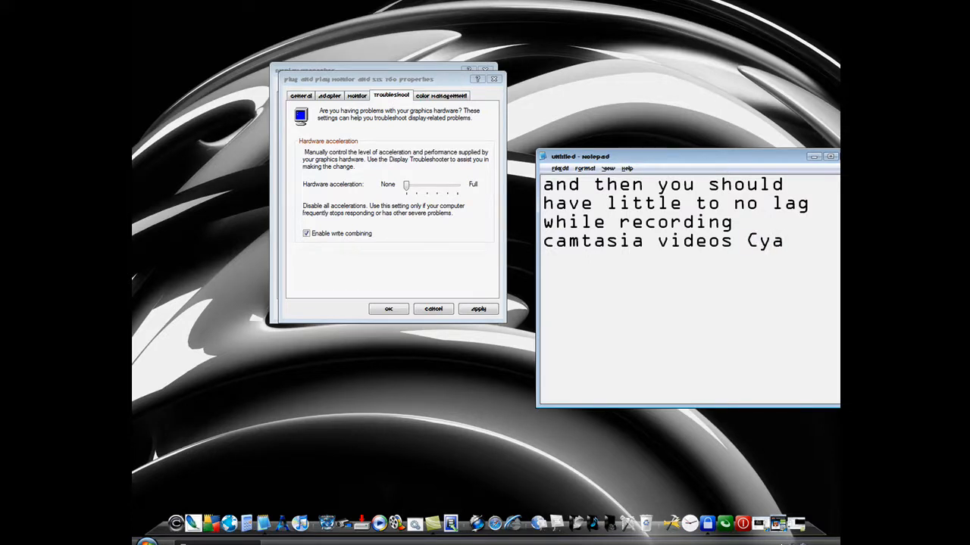
text(!)
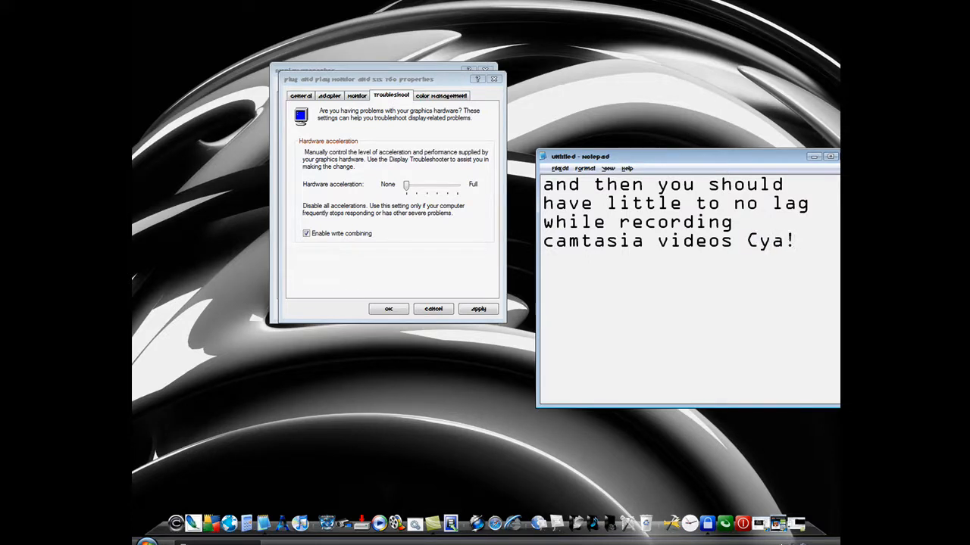